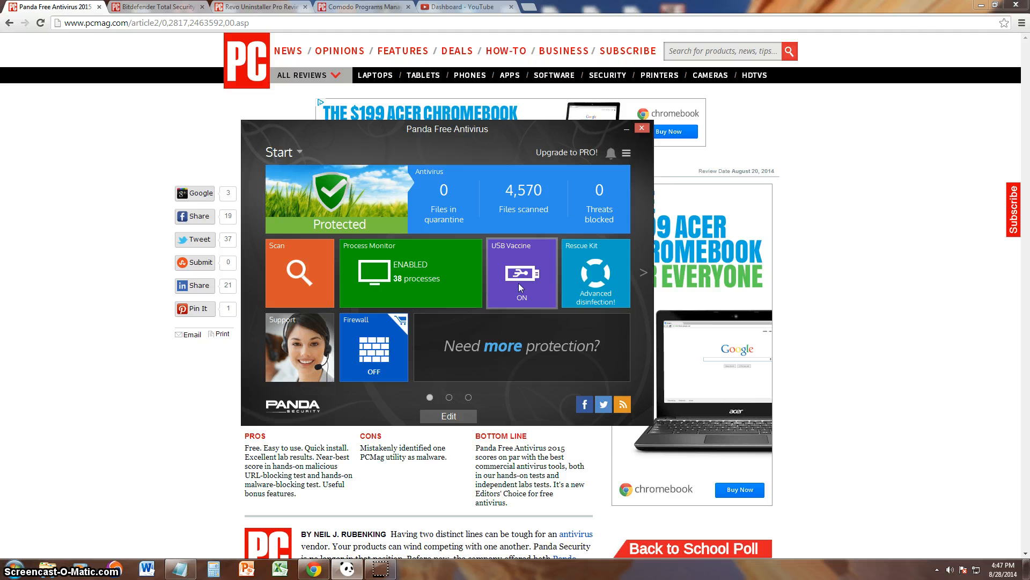
mouse_move(461, 132)
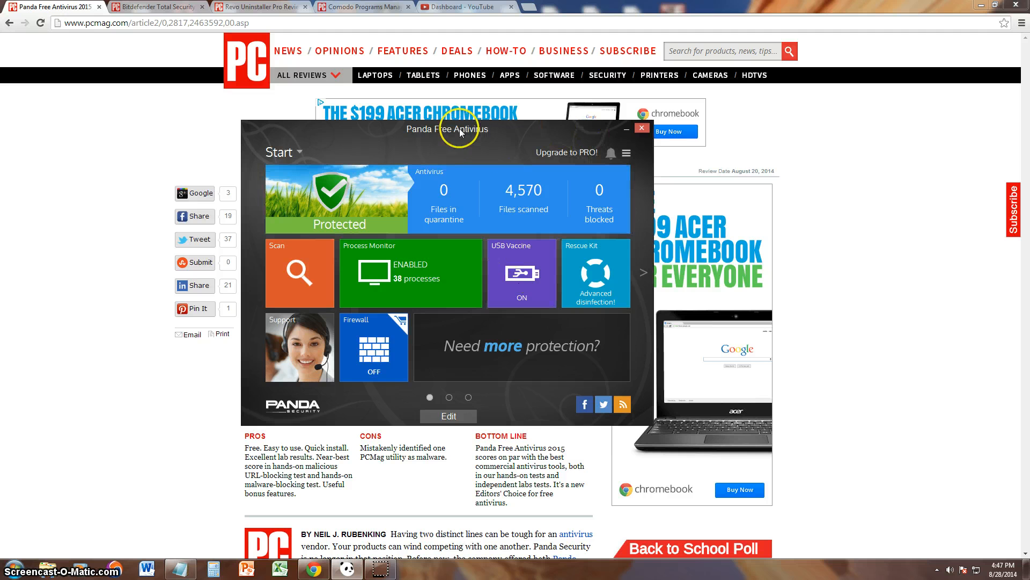
Step: Move the Panda window, preview scan types, view monitored processes, then return to Start
left_click_drag(460, 129, 500, 140)
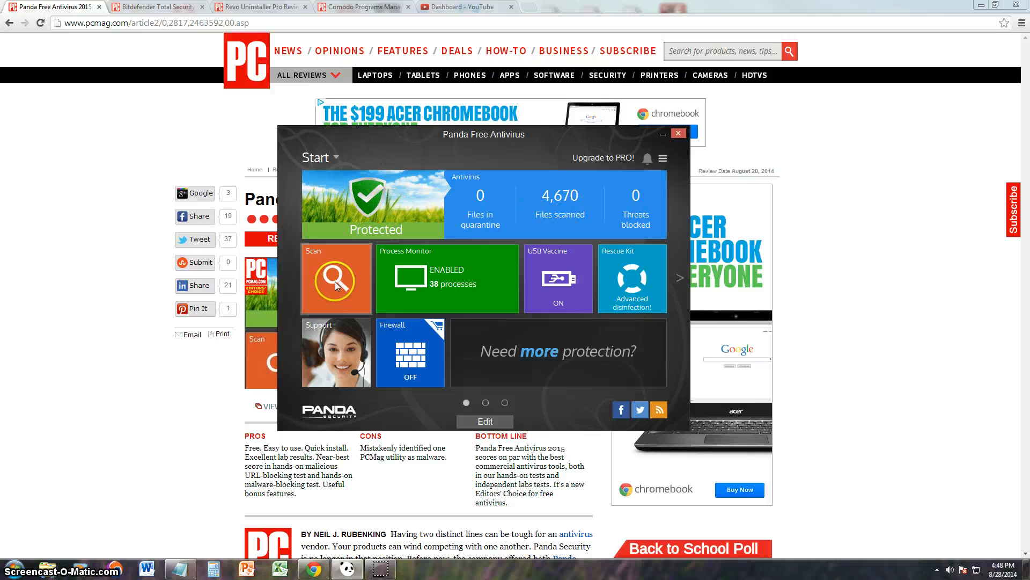
left_click(336, 279)
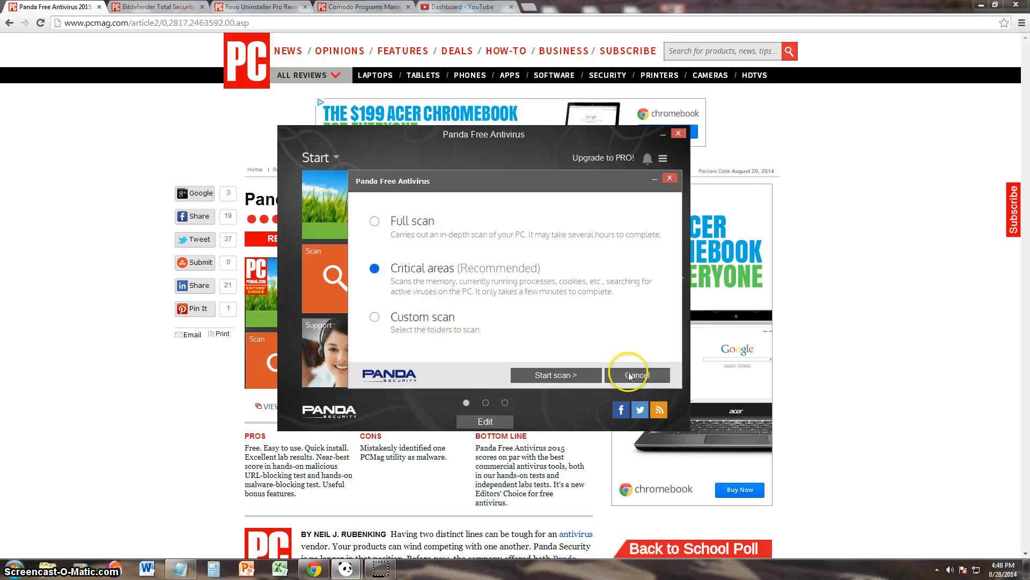
left_click(635, 375)
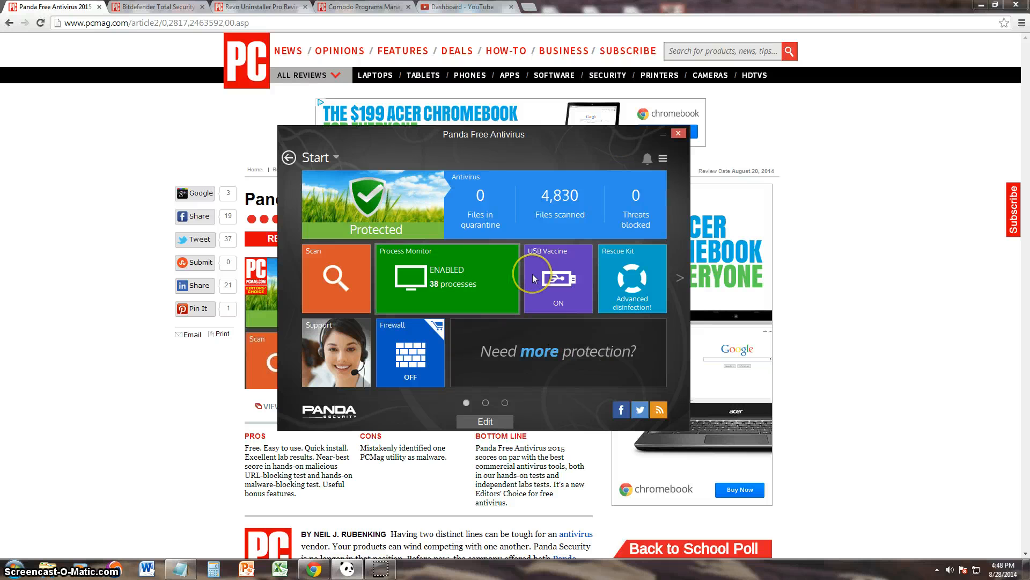
left_click(448, 277)
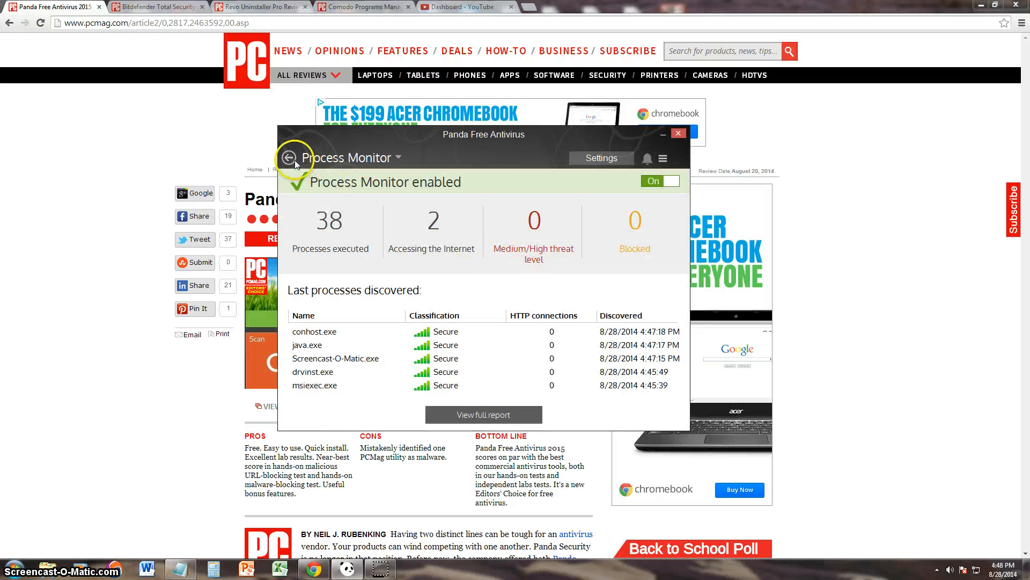
left_click(291, 158)
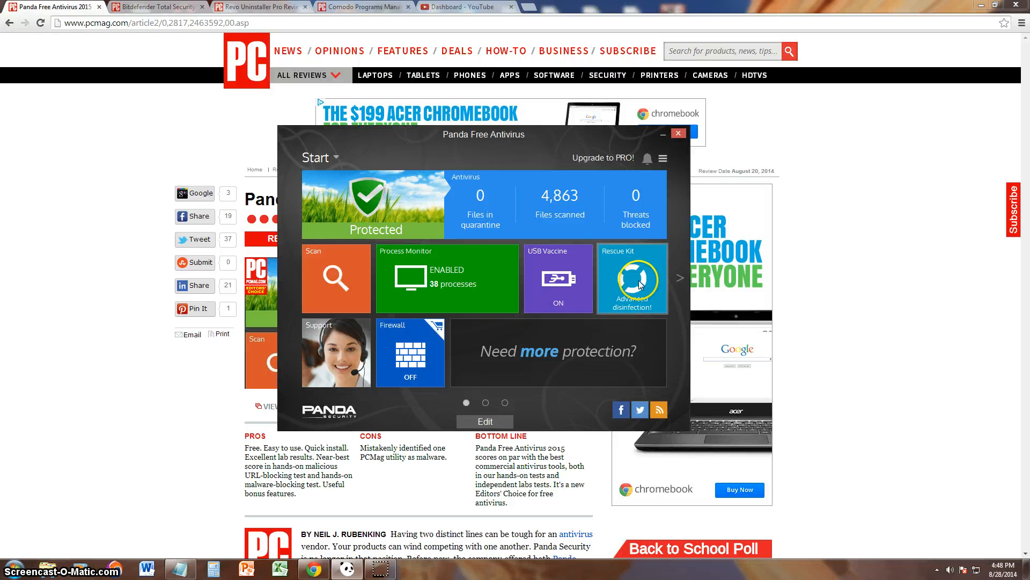
Step: Open the rescue kit, launch and close the cloud cleaner, and return to Start
left_click(632, 278)
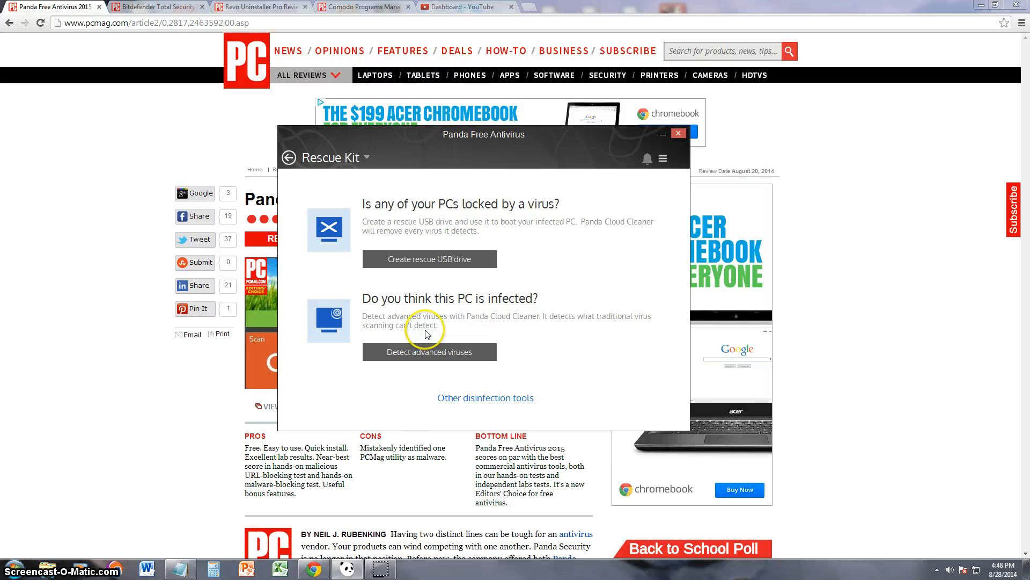
mouse_move(504, 375)
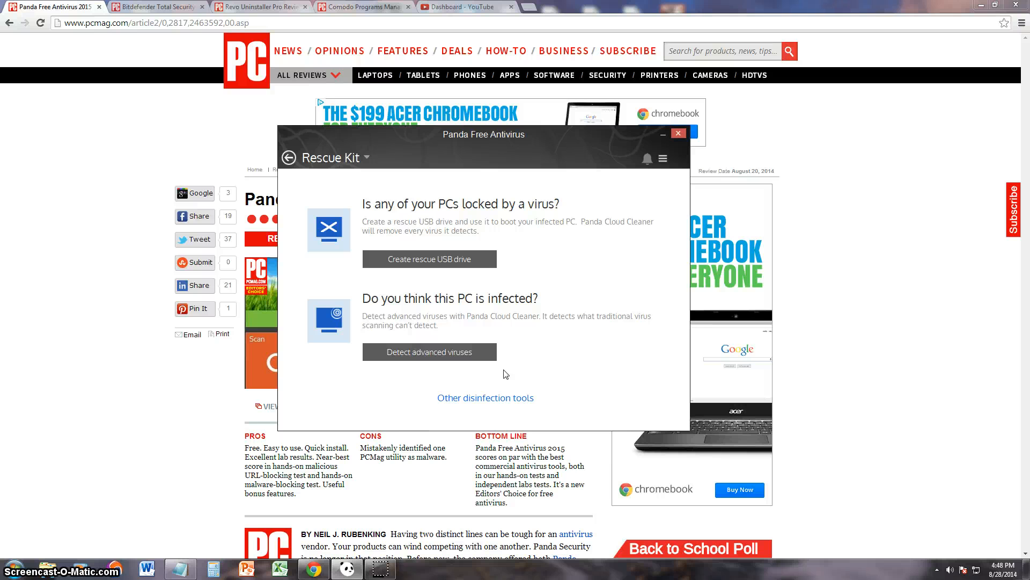
left_click(430, 351)
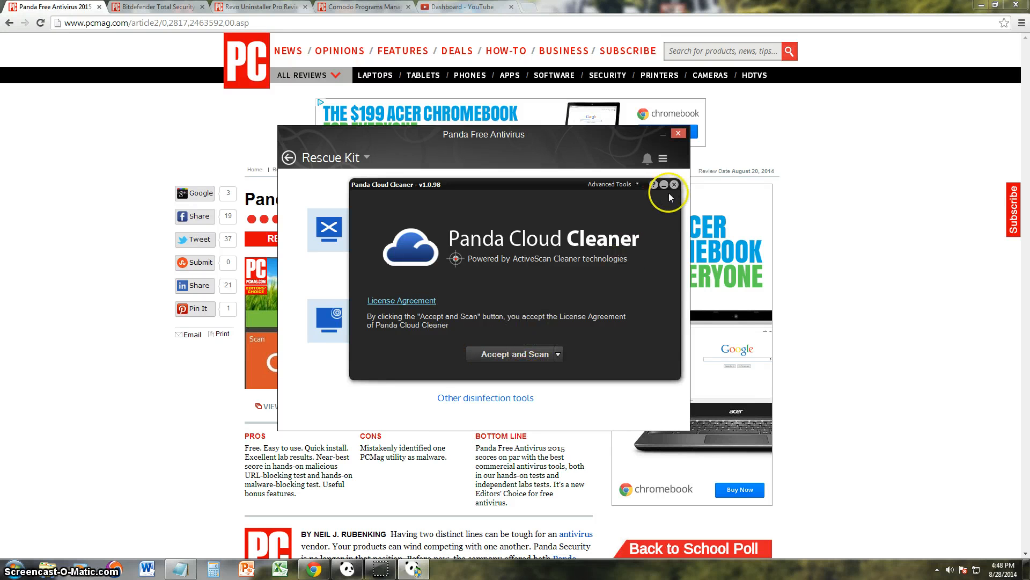
left_click(673, 185)
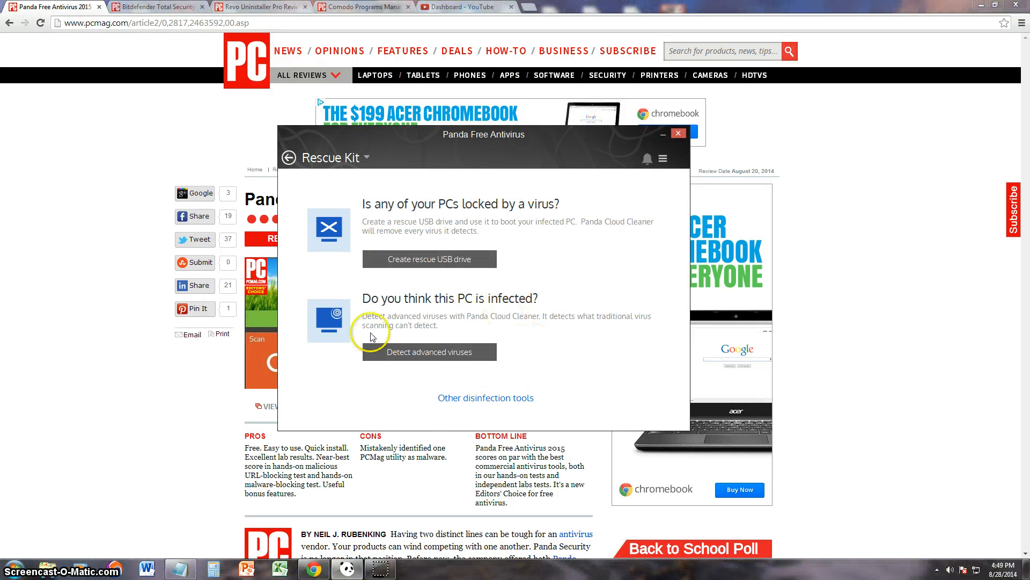
mouse_move(383, 263)
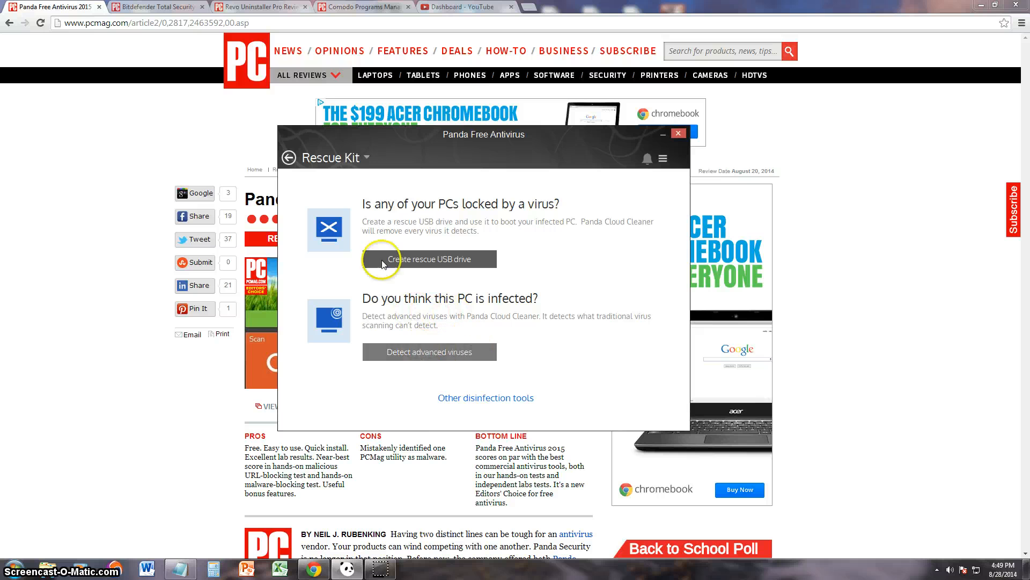
left_click(289, 158)
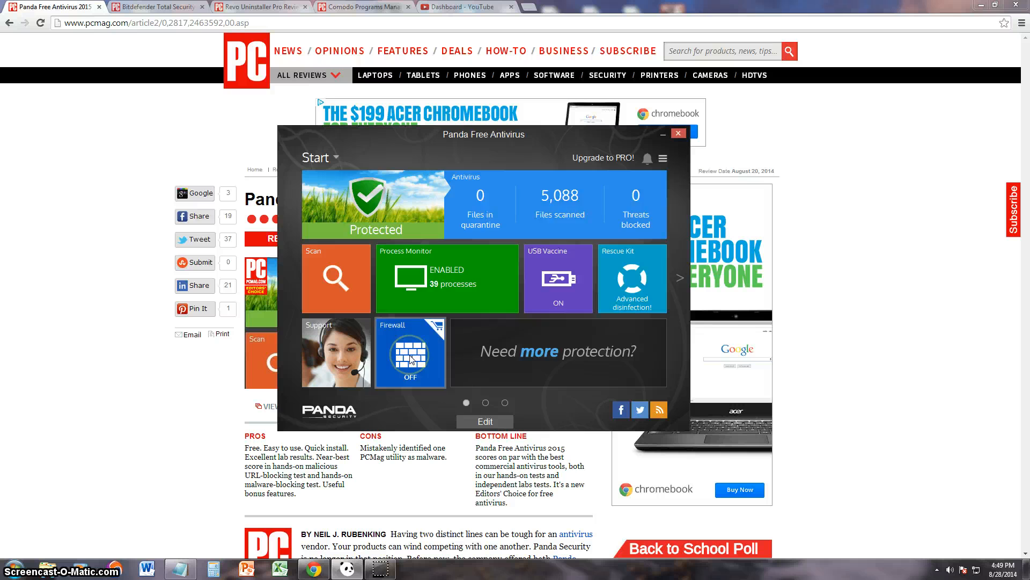
Step: Try the firewall and USB vaccine tiles, dismissing the PRO activation code prompts
left_click(602, 158)
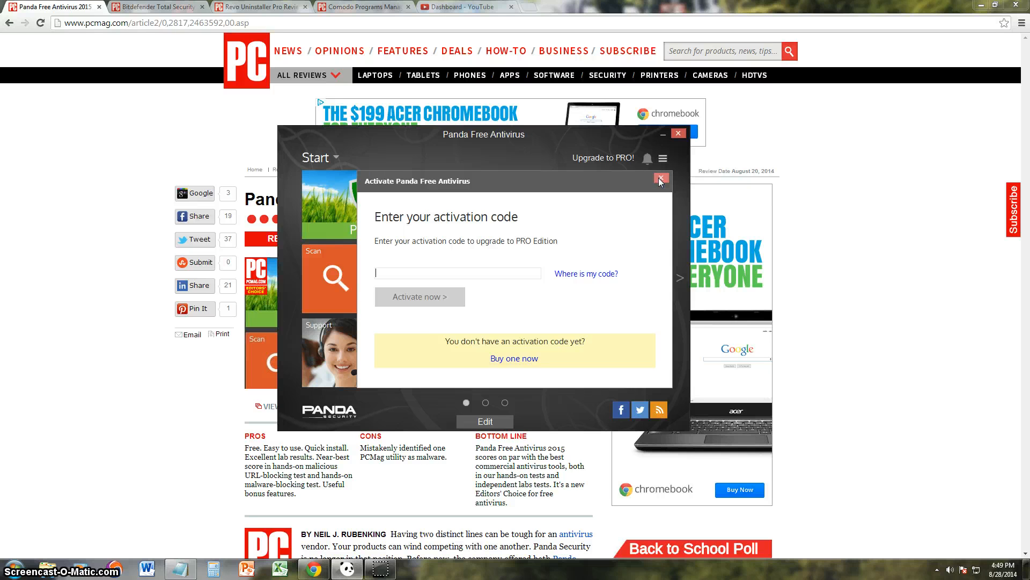
left_click(661, 179)
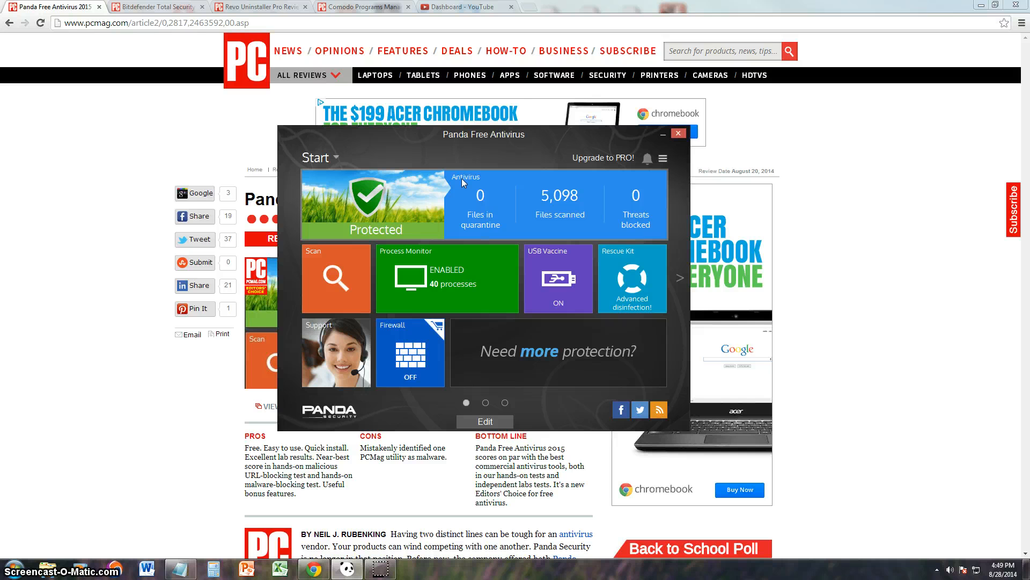
left_click(601, 158)
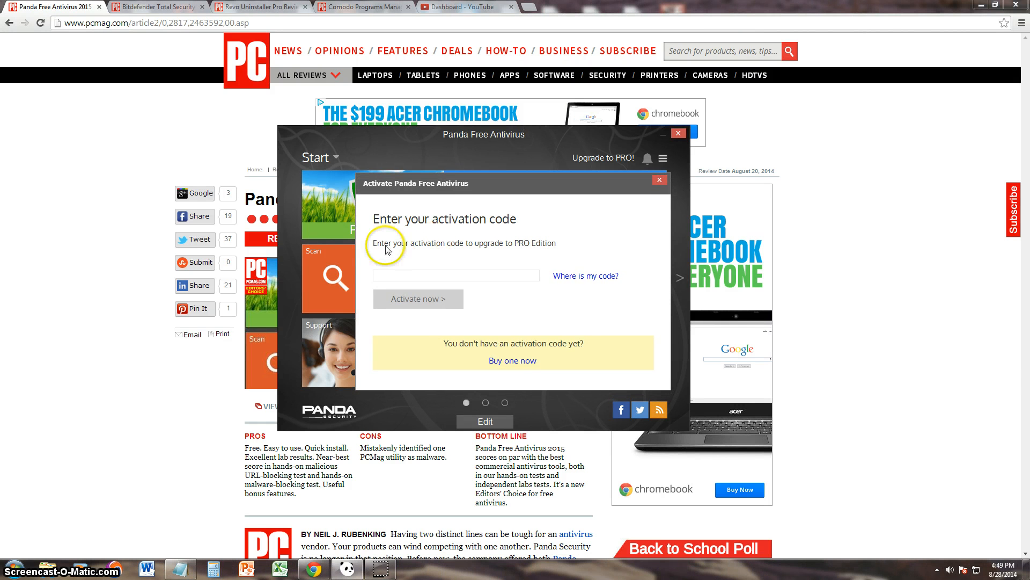
mouse_move(488, 249)
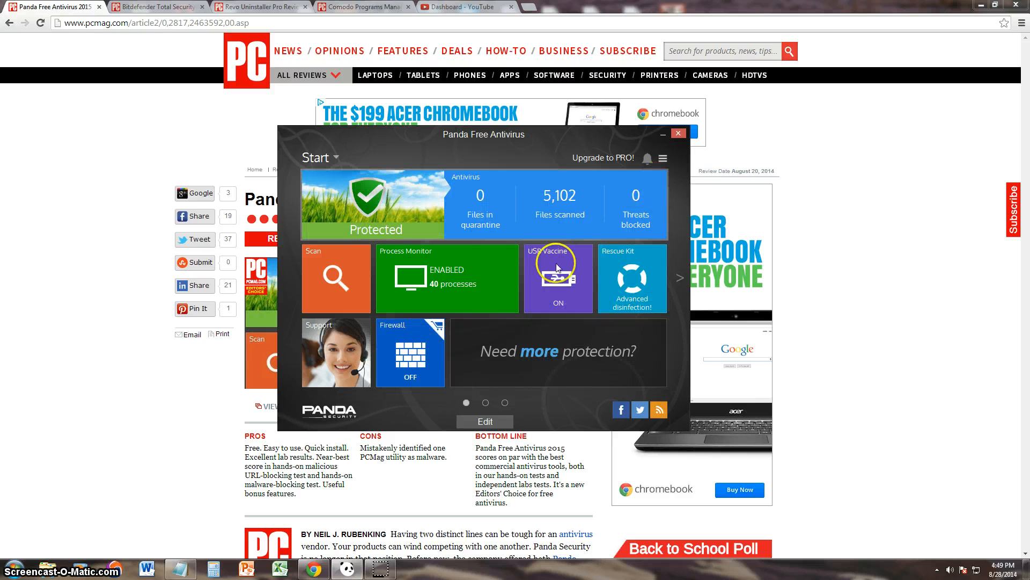
left_click(601, 158)
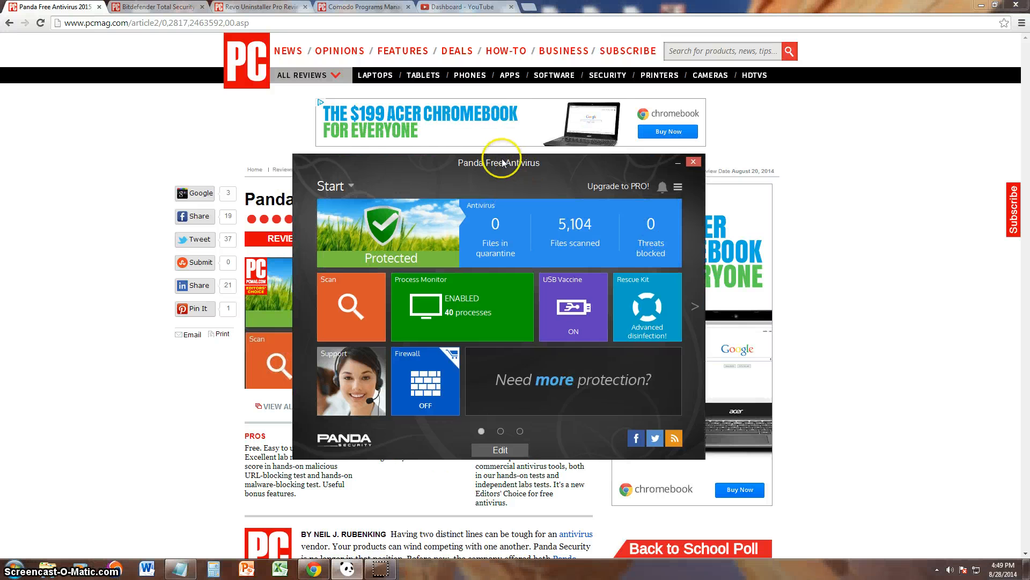
left_click_drag(500, 162, 496, 151)
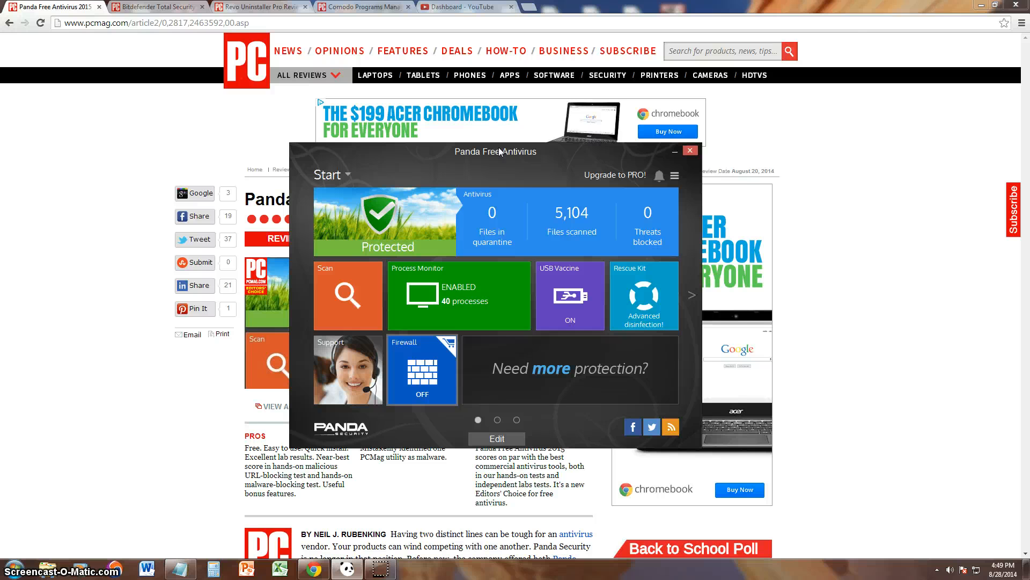
left_click(423, 374)
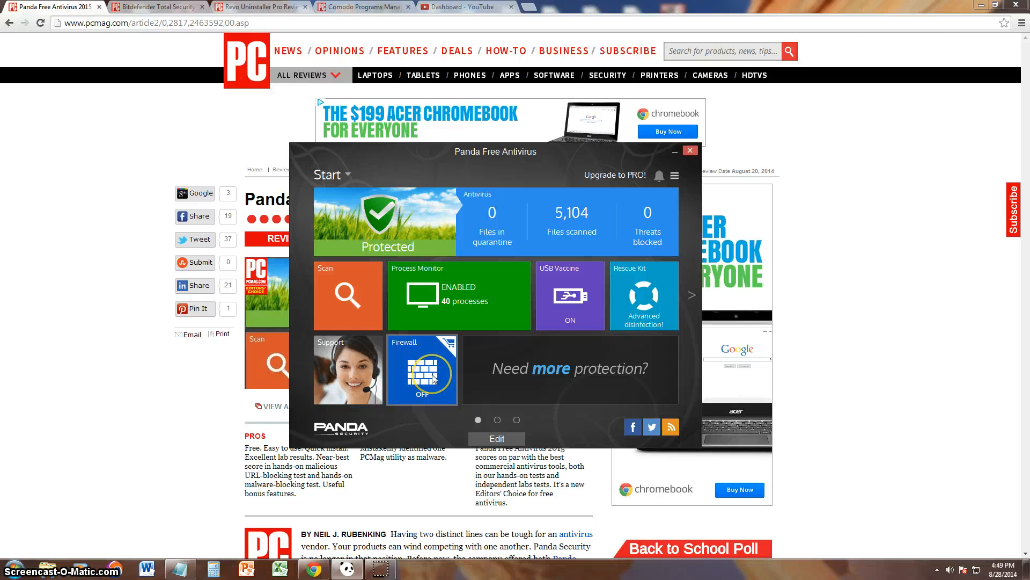
mouse_move(444, 255)
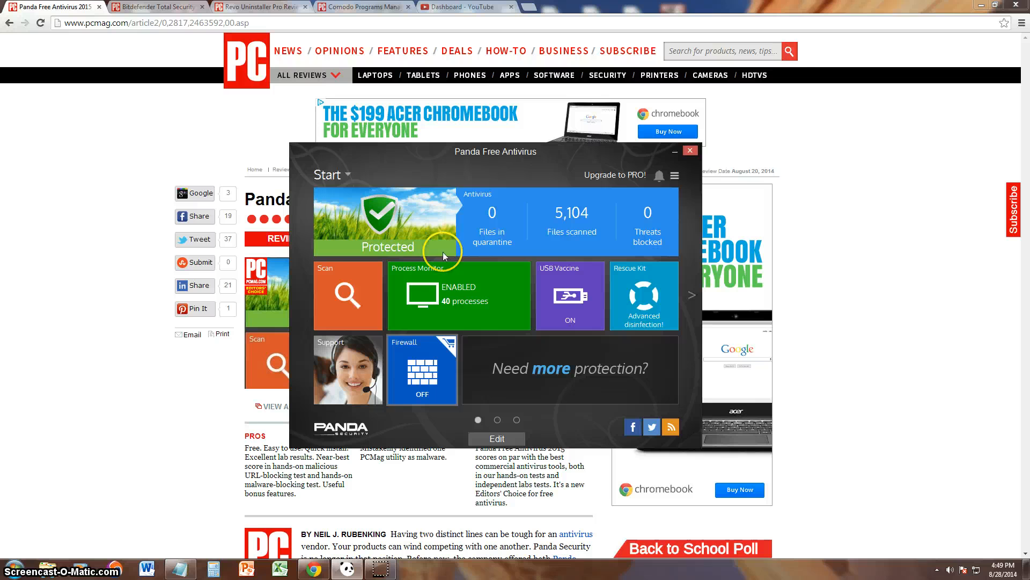
mouse_move(618, 281)
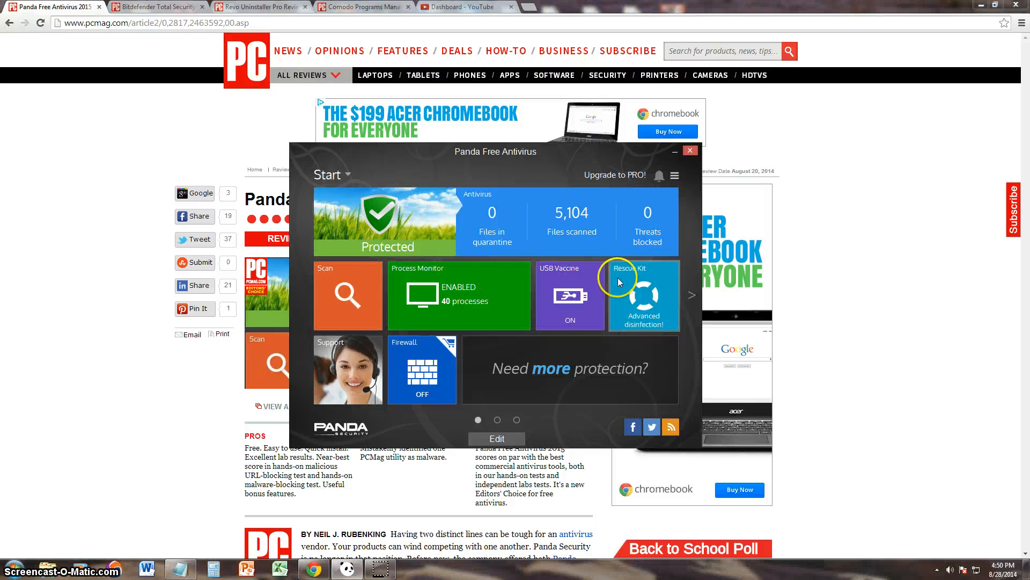
left_click(643, 295)
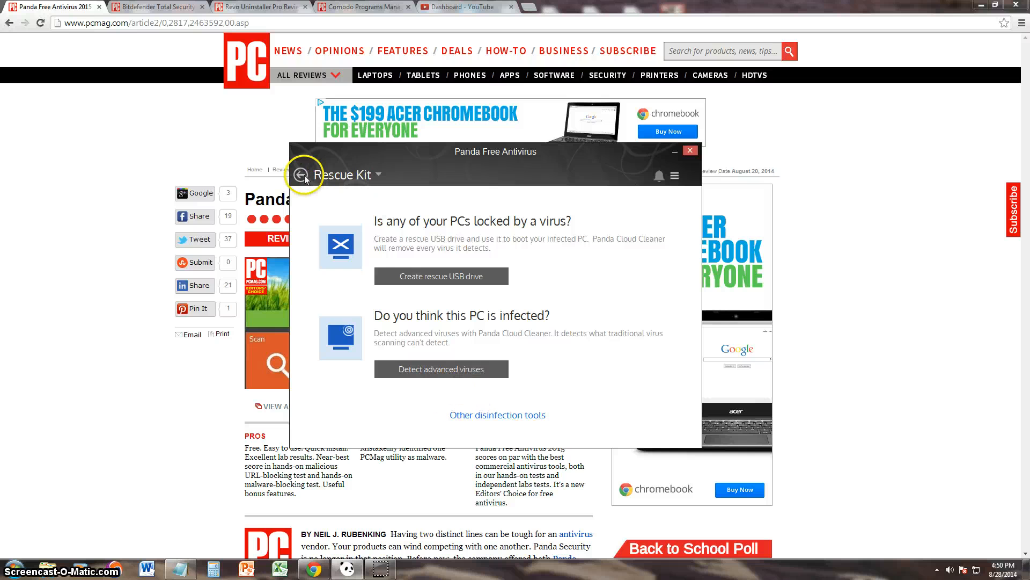
left_click(304, 174)
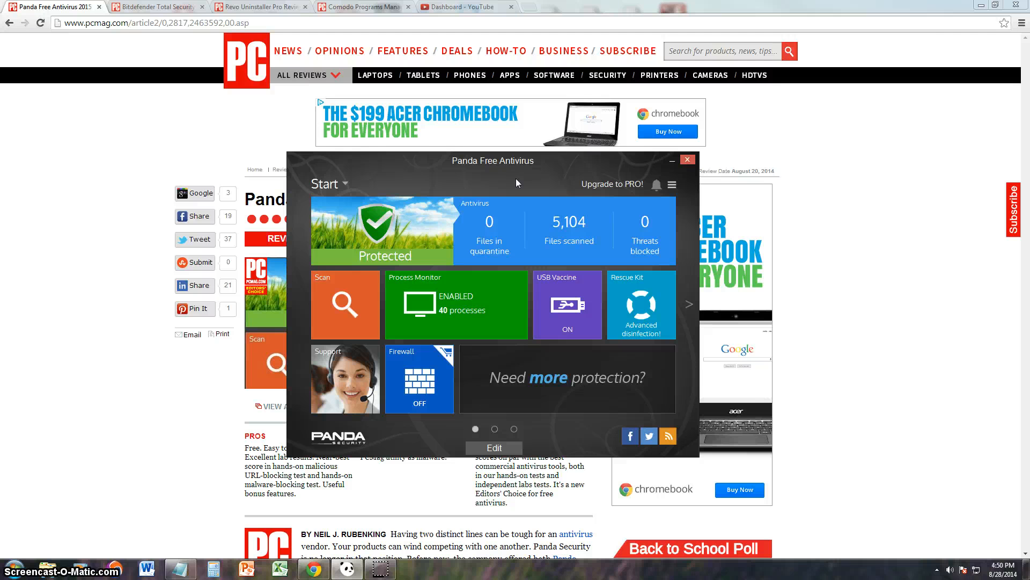
left_click(494, 428)
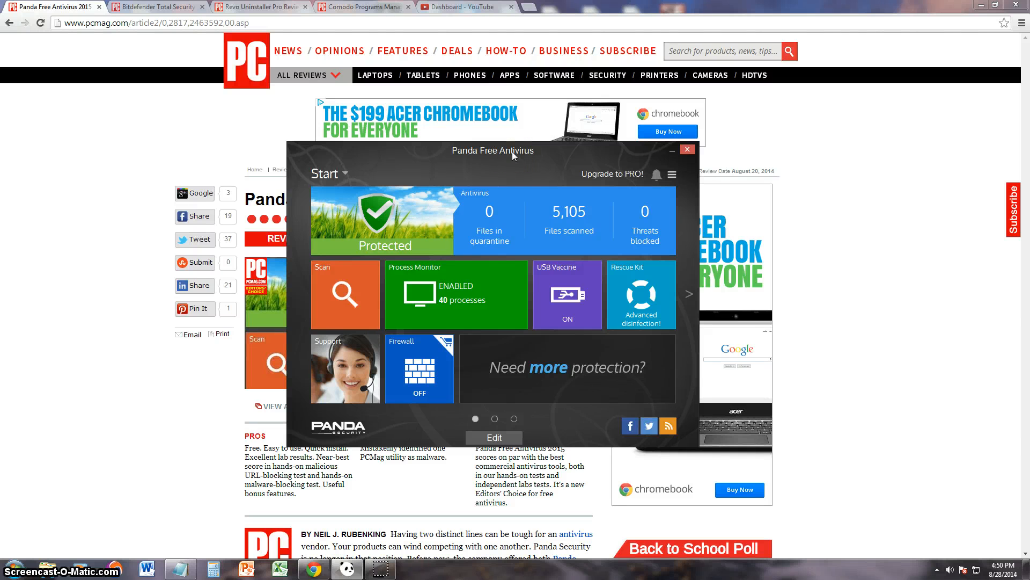
mouse_move(514, 156)
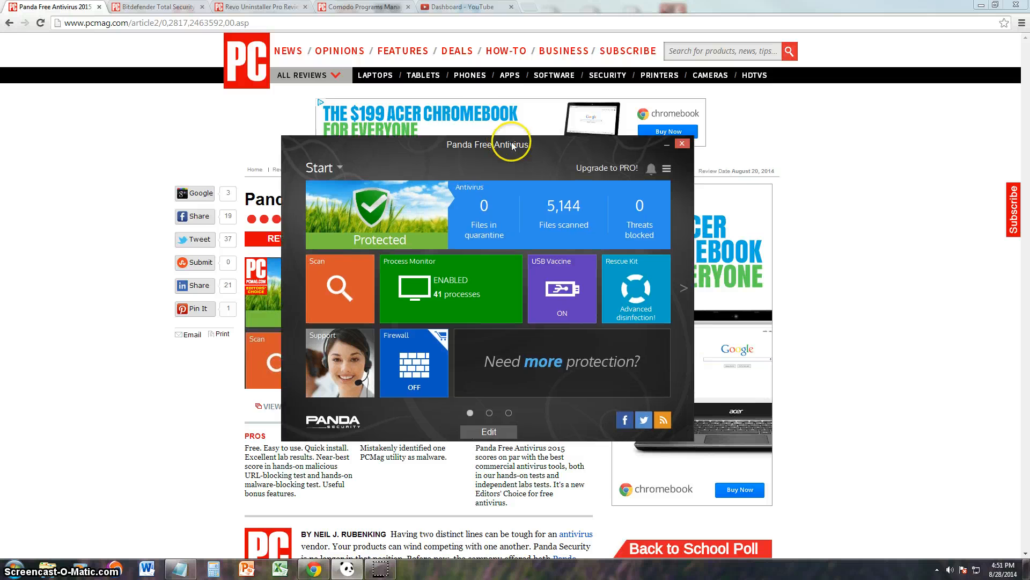
Step: Shift the Panda window left and highlight the PCMag Bottom Line on hands-on and lab tests
left_click_drag(510, 143, 445, 121)
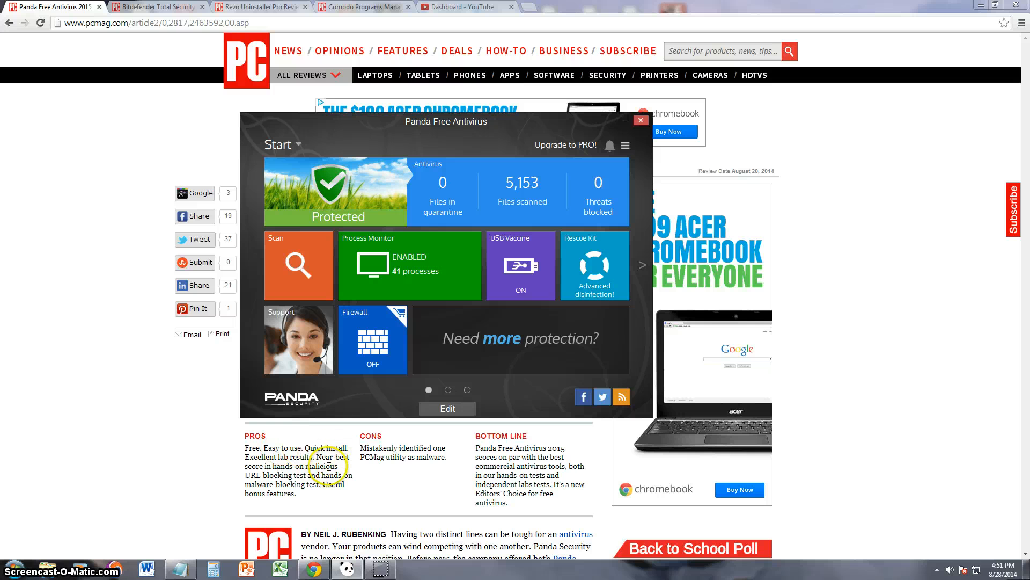
mouse_move(355, 470)
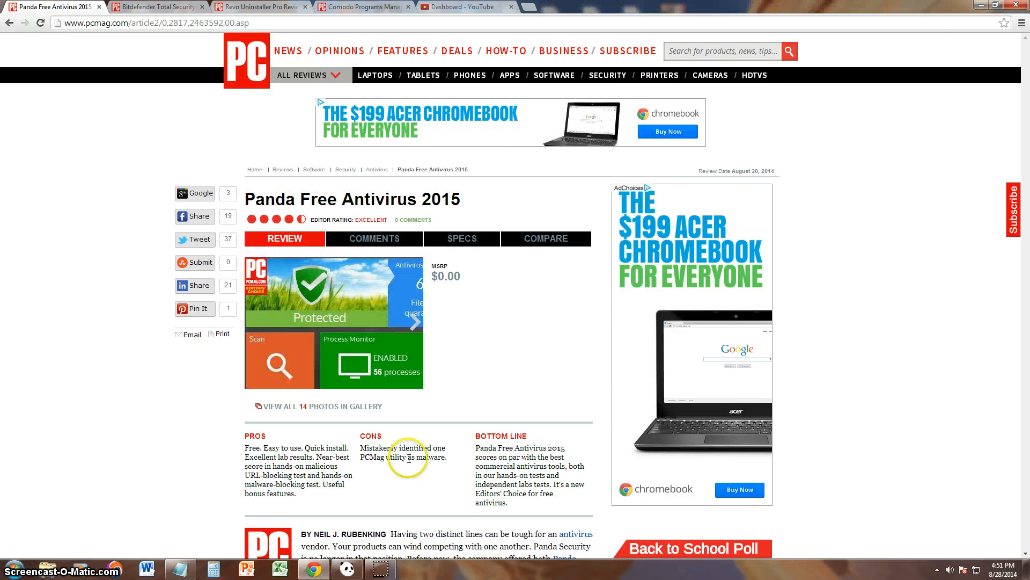
double_click(413, 447)
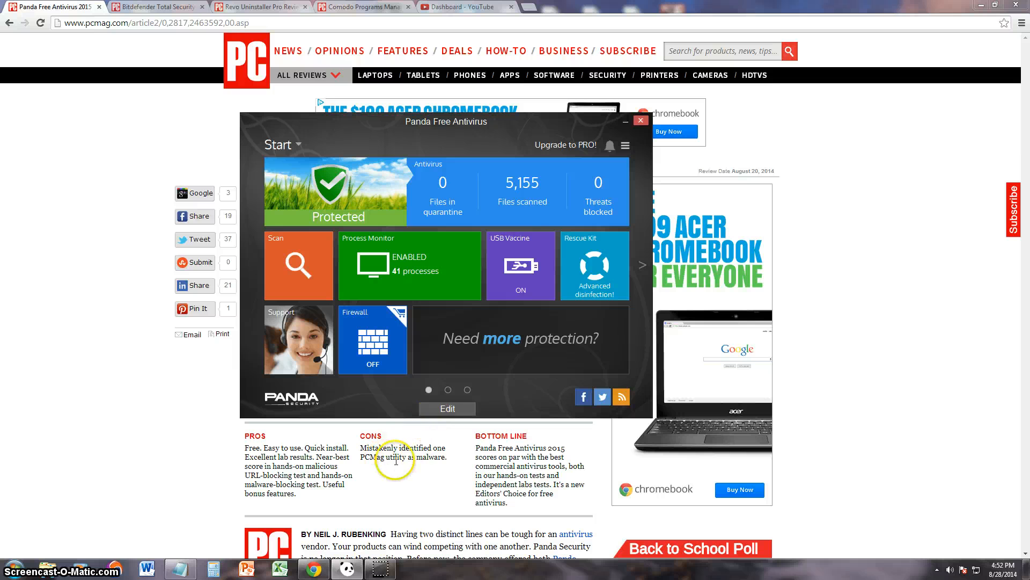
mouse_move(565, 463)
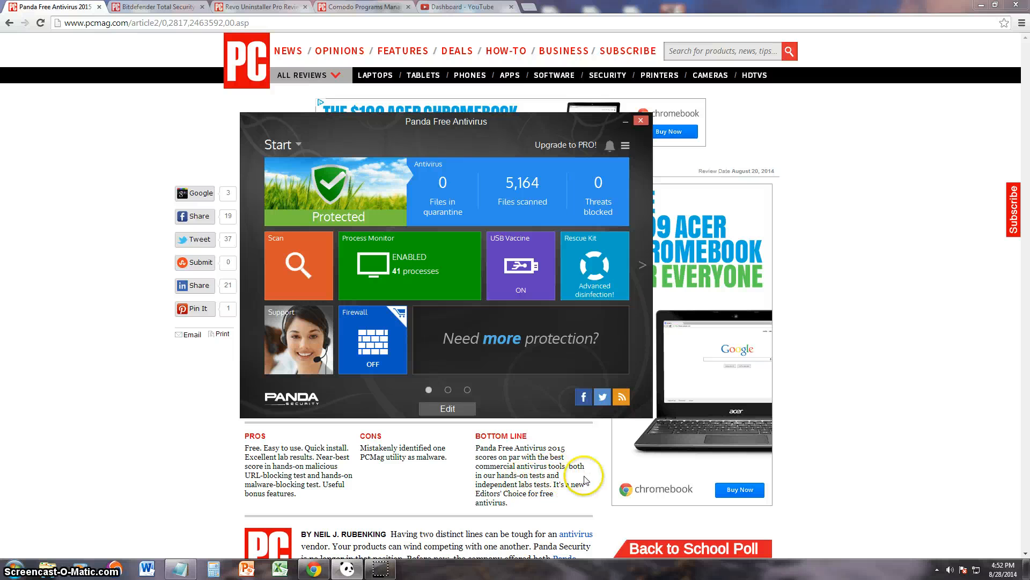
left_click(641, 119)
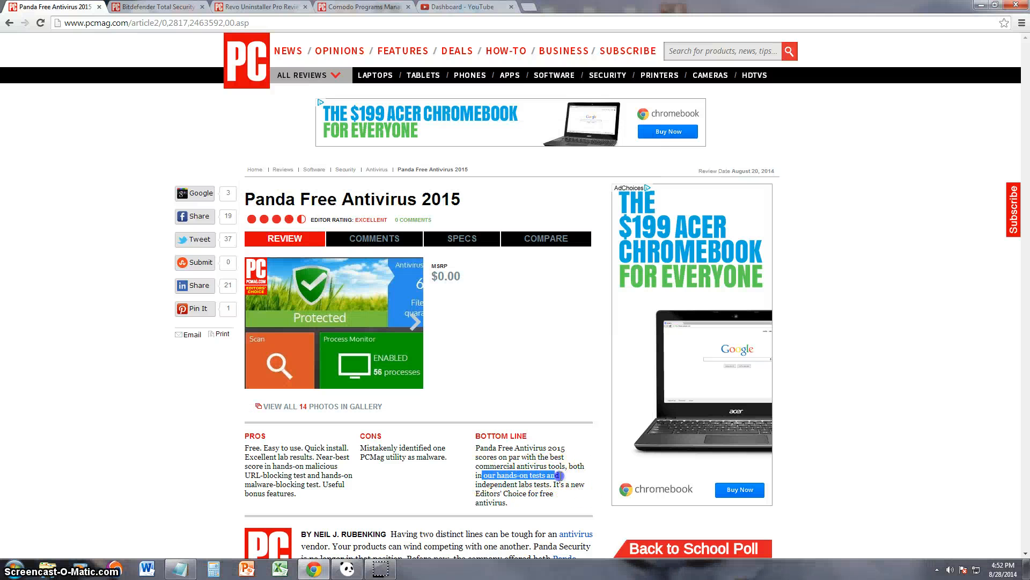
left_click_drag(560, 474, 582, 492)
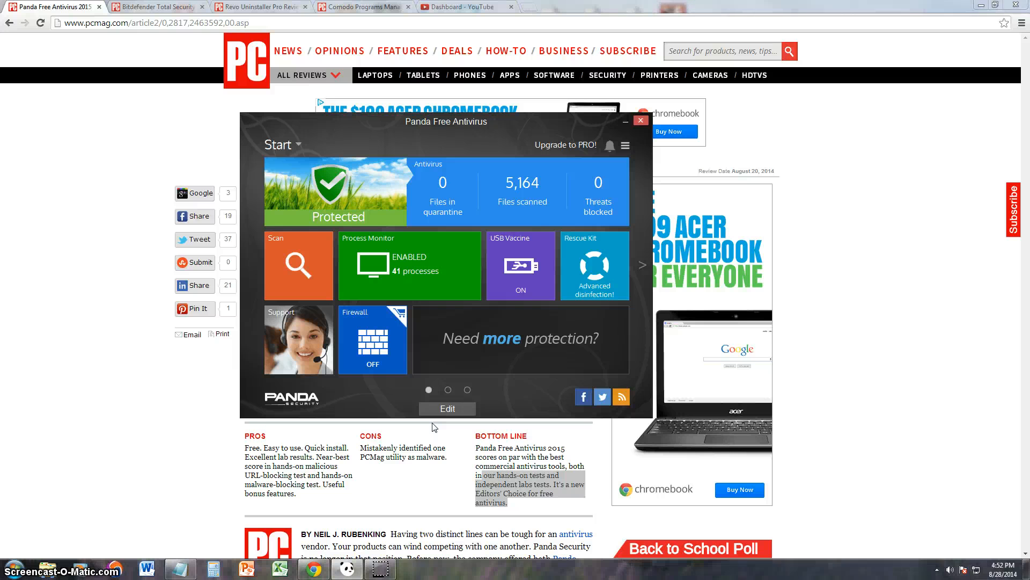
mouse_move(439, 387)
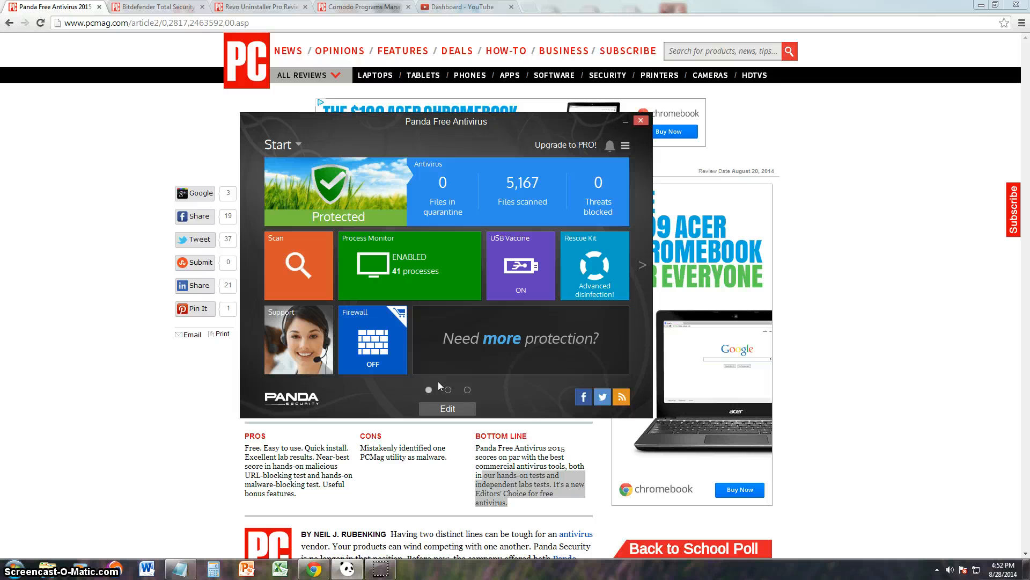